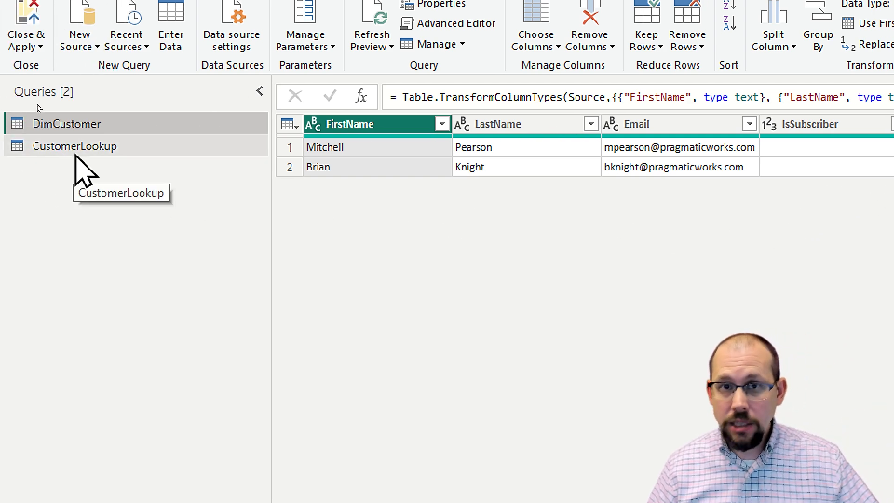
Review the CustomerLookup query's email–company rows, then return to DimCustomer
left_click(75, 146)
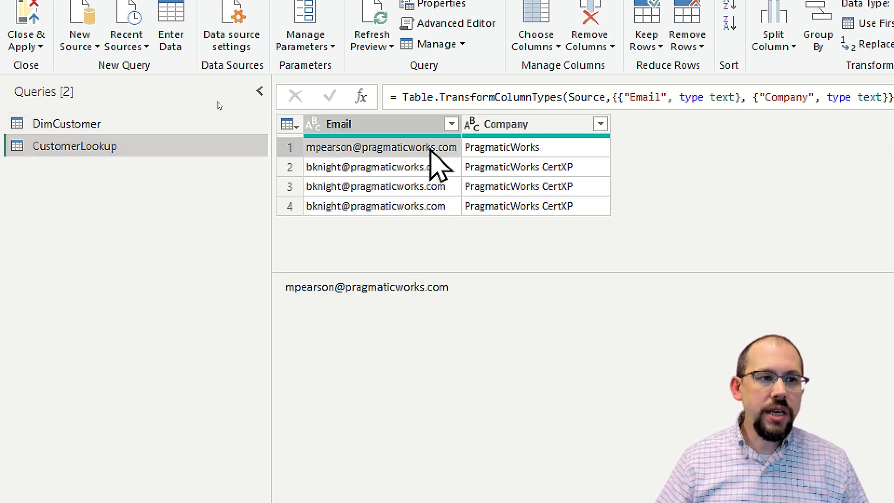
mouse_move(377, 206)
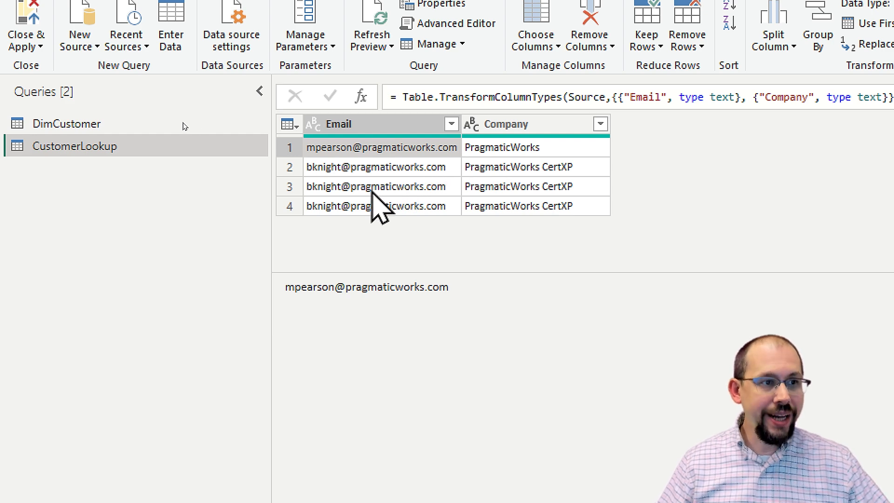
left_click(353, 148)
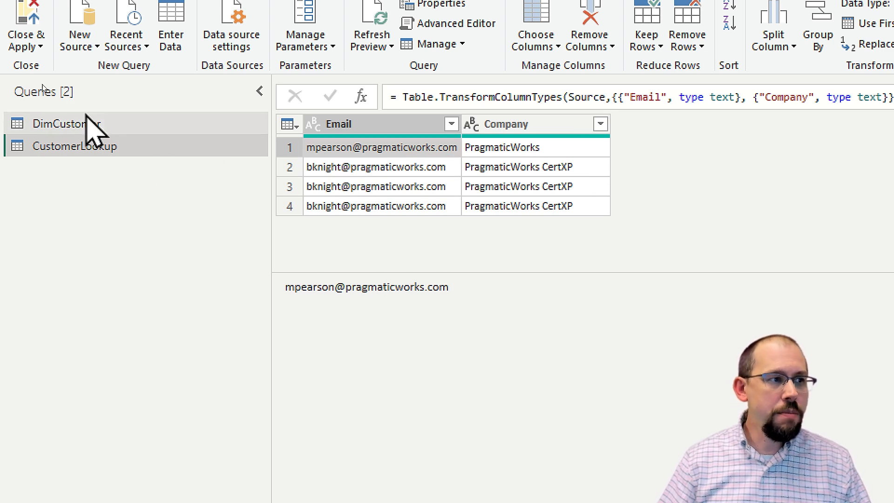
left_click(55, 123)
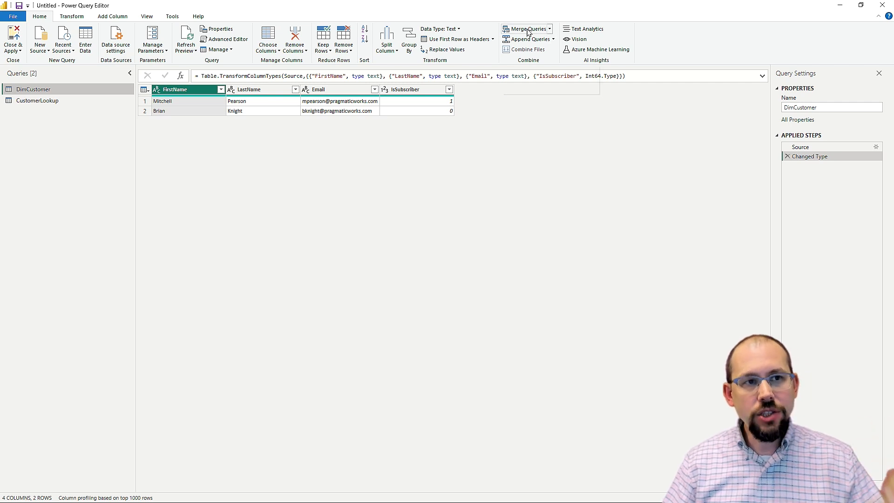
Merge CustomerLookup into DimCustomer on Email as a left outer join
left_click(529, 29)
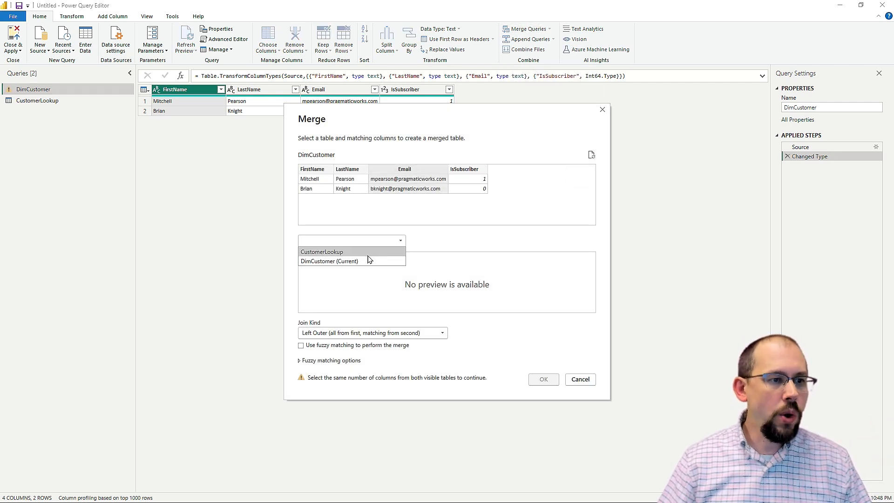
left_click(321, 252)
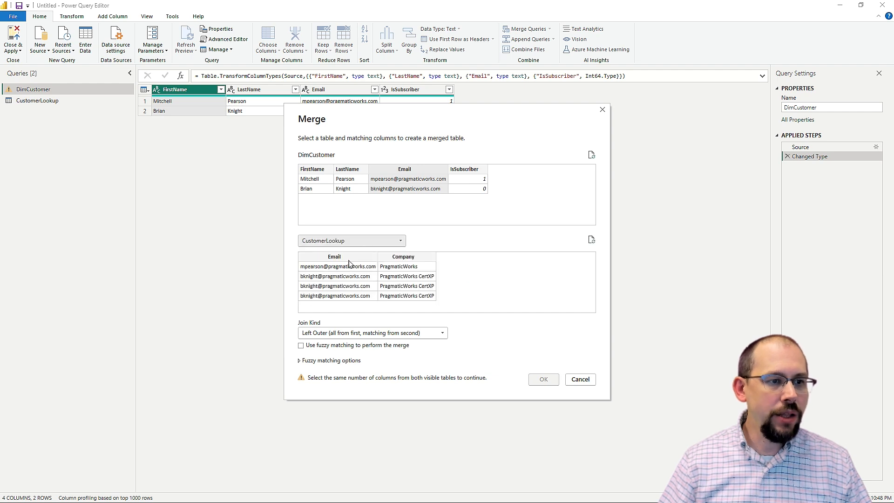
left_click(333, 257)
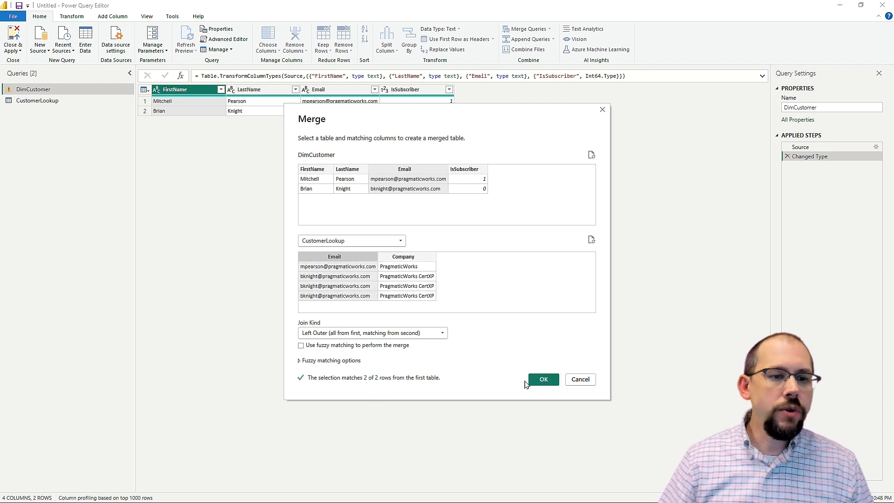
left_click(544, 379)
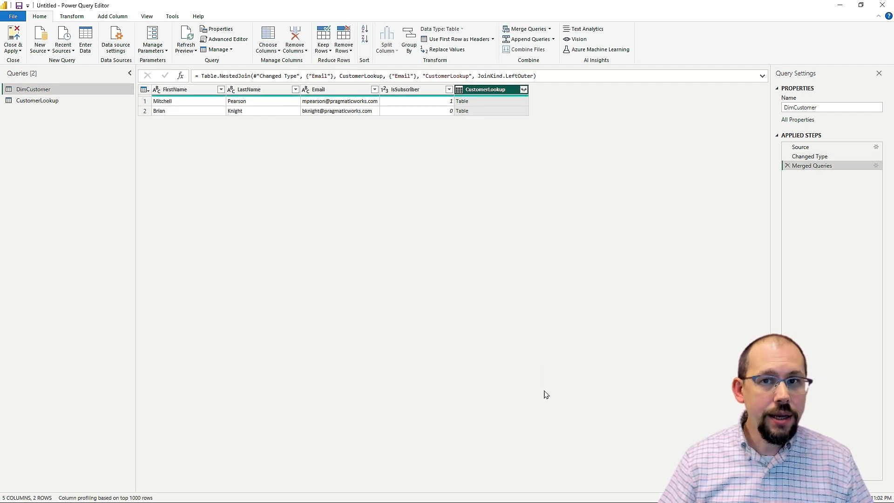
Expand only Company from the nested CustomerLookup column, duplicating Brian Knight into four rows
left_click(478, 100)
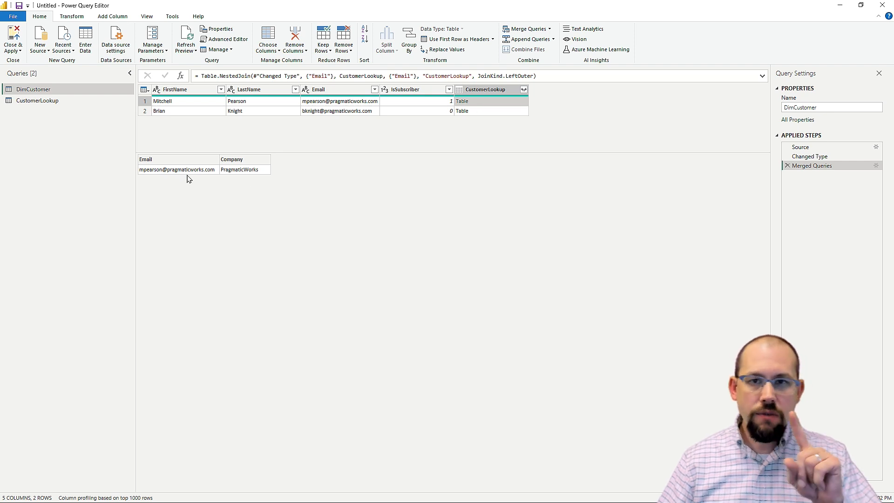
left_click(476, 110)
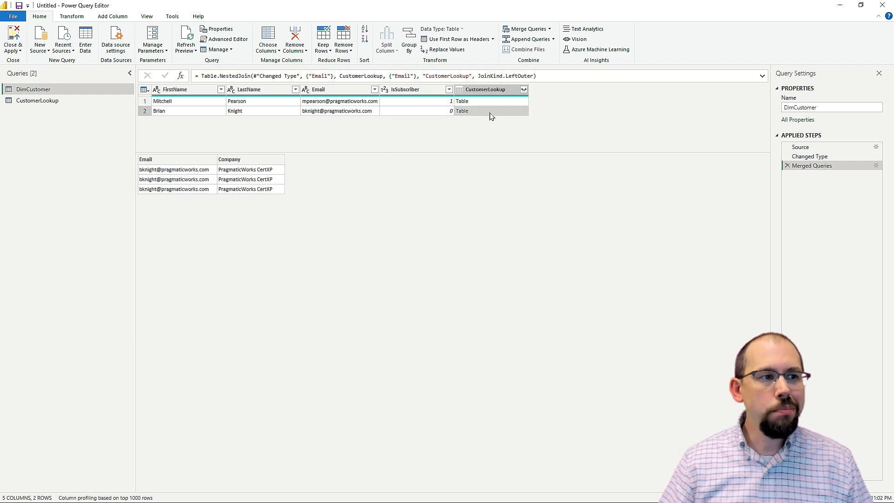
mouse_move(499, 126)
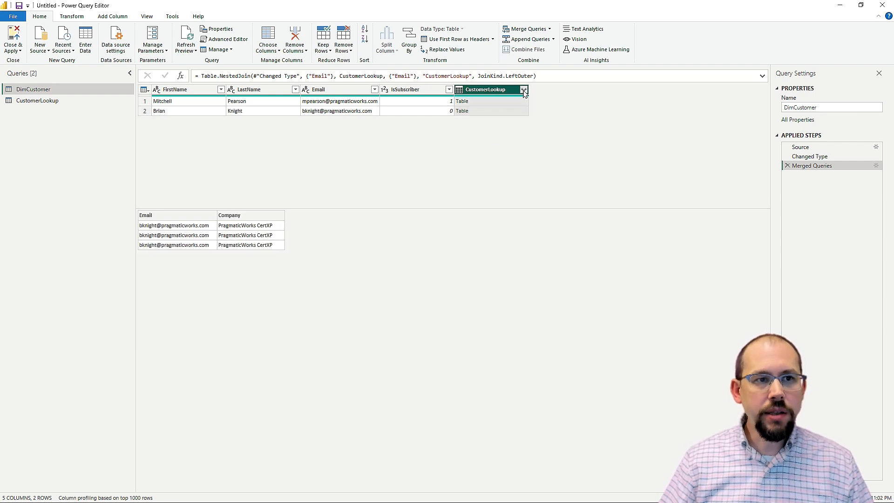
left_click(523, 90)
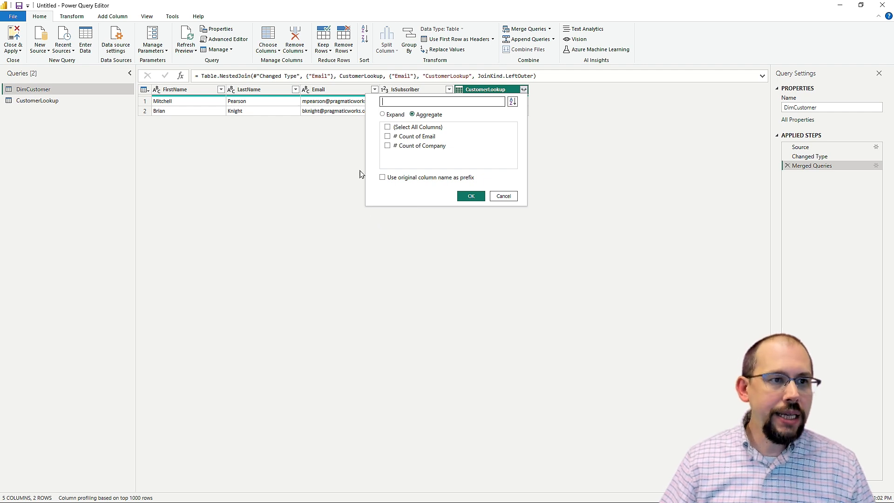
left_click(382, 113)
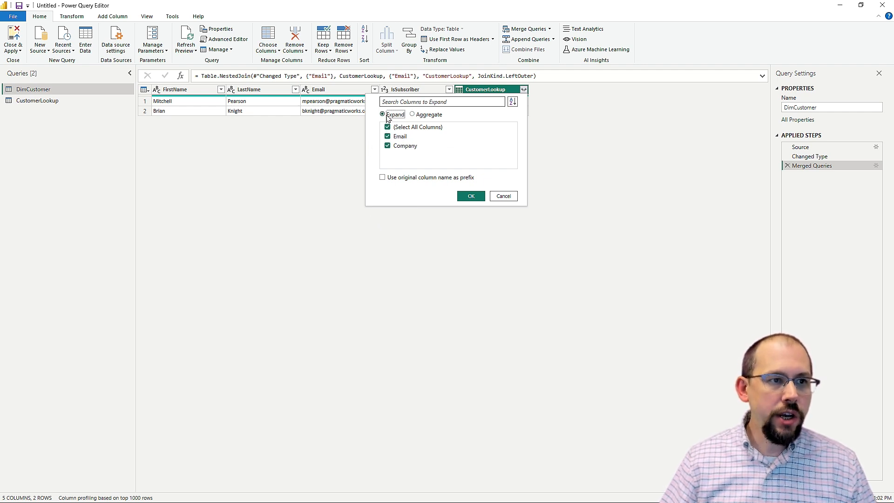
left_click(388, 136)
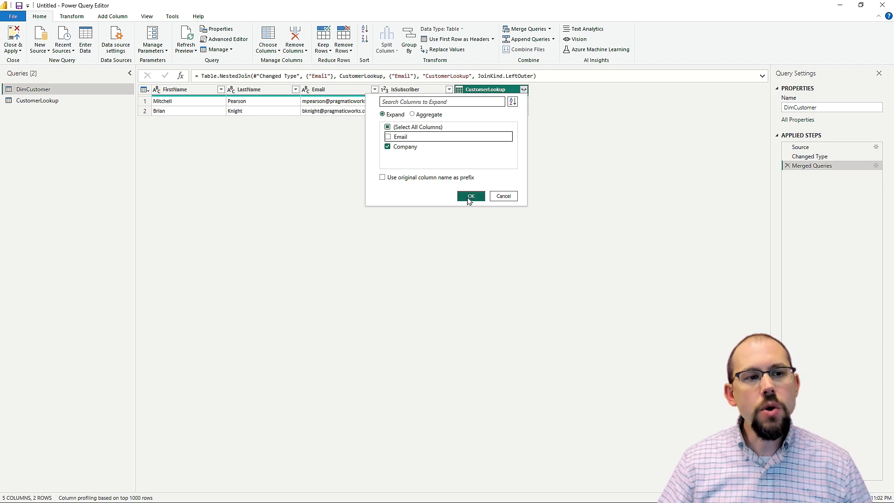
left_click(471, 196)
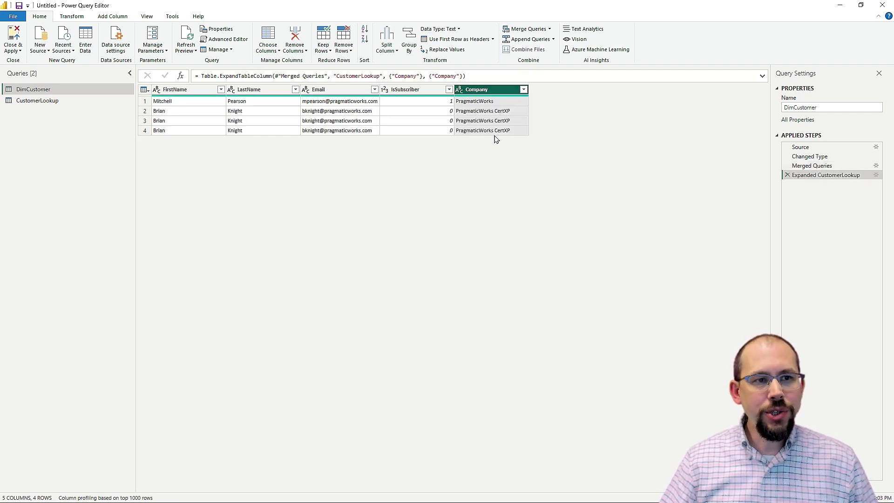
mouse_move(171, 155)
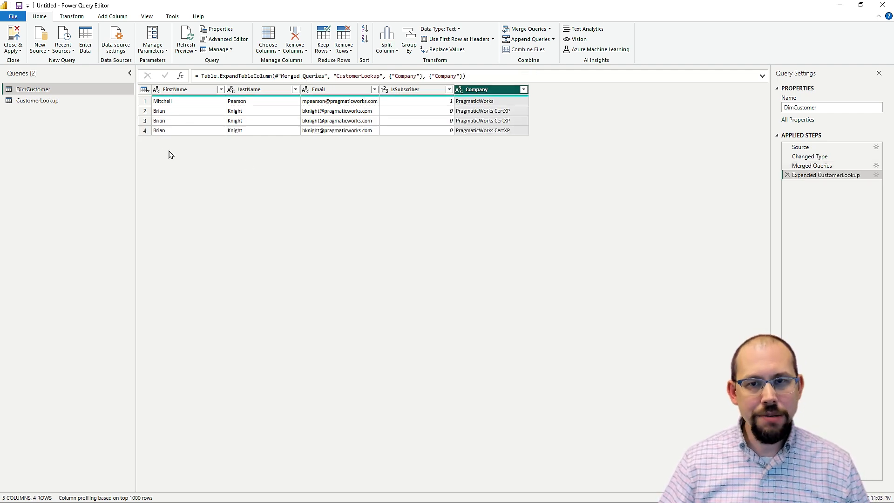
mouse_move(190, 155)
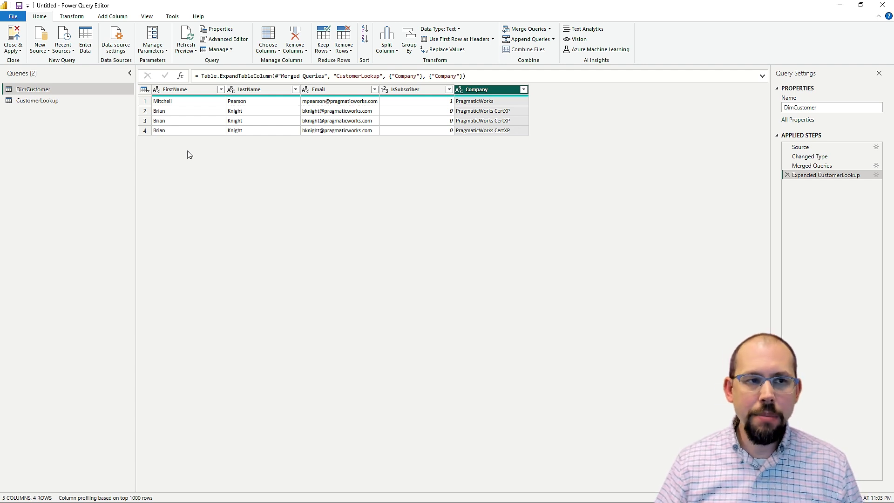
mouse_move(323, 166)
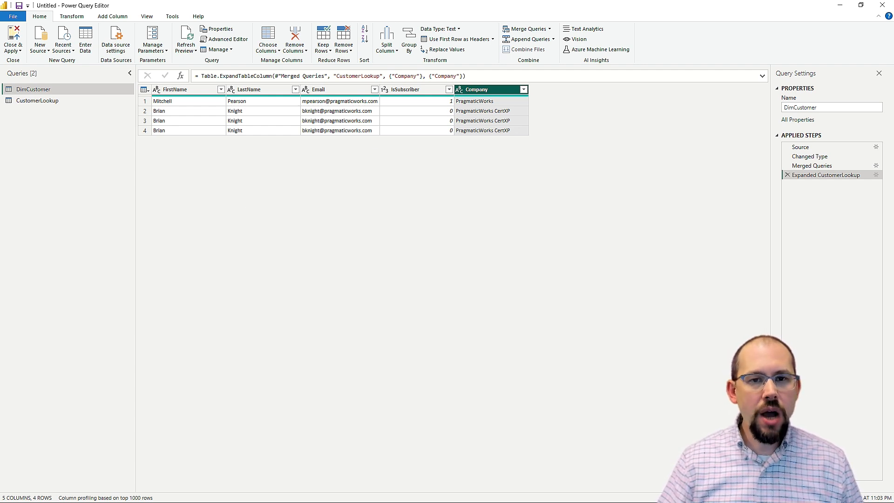
Delete the Expanded CustomerLookup step to restore the two-row merged table
left_click(788, 175)
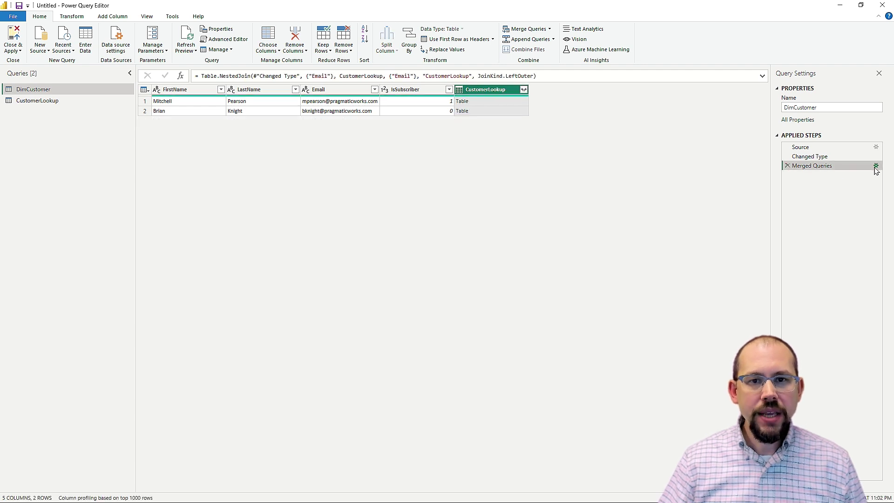
Review the merge settings unchanged and switch the CustomerLookup column to Aggregate
left_click(873, 165)
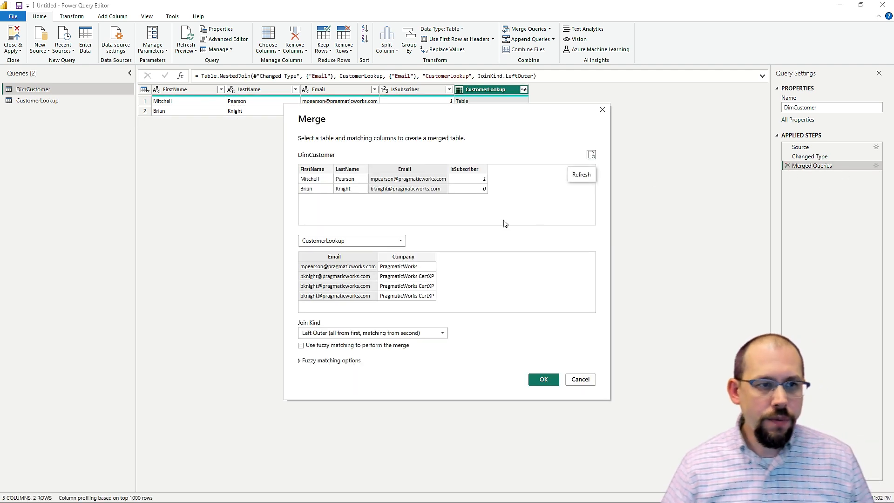
left_click(544, 379)
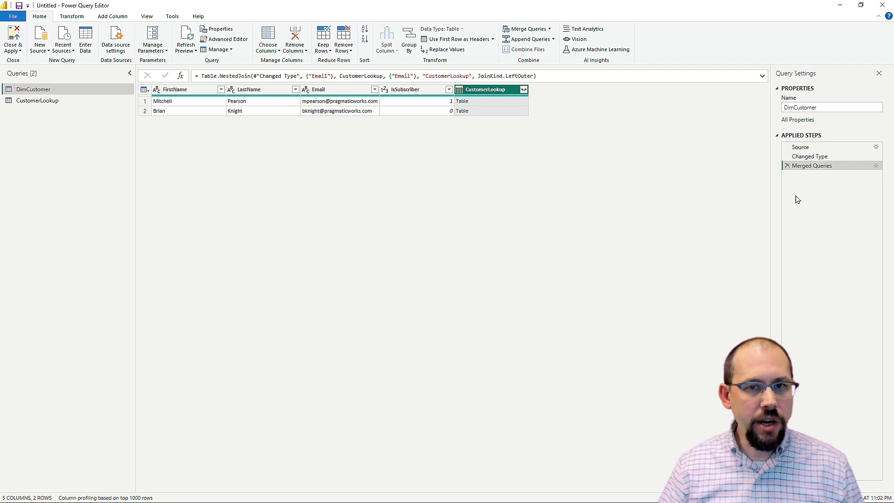
left_click(523, 90)
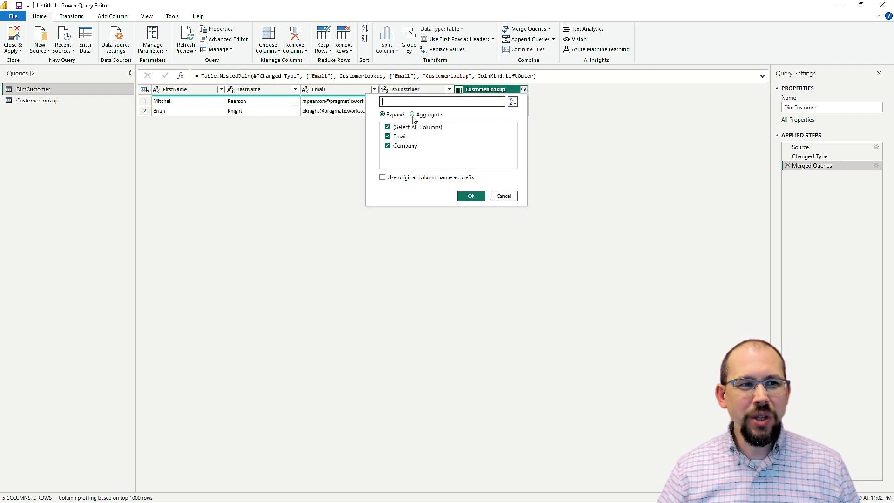
left_click(412, 114)
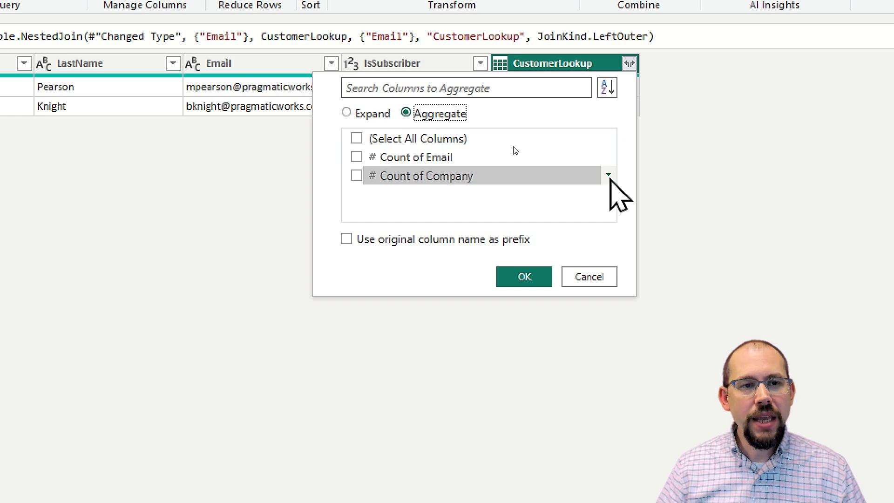
Aggregate Company by Minimum, giving a Min of Company column with PragmaticWorks and PragmaticWorks CertXP
left_click(609, 175)
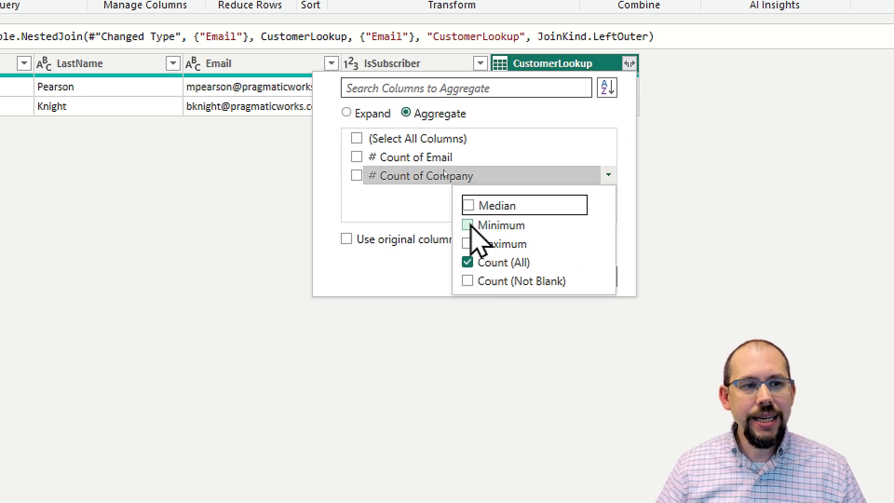
left_click(468, 225)
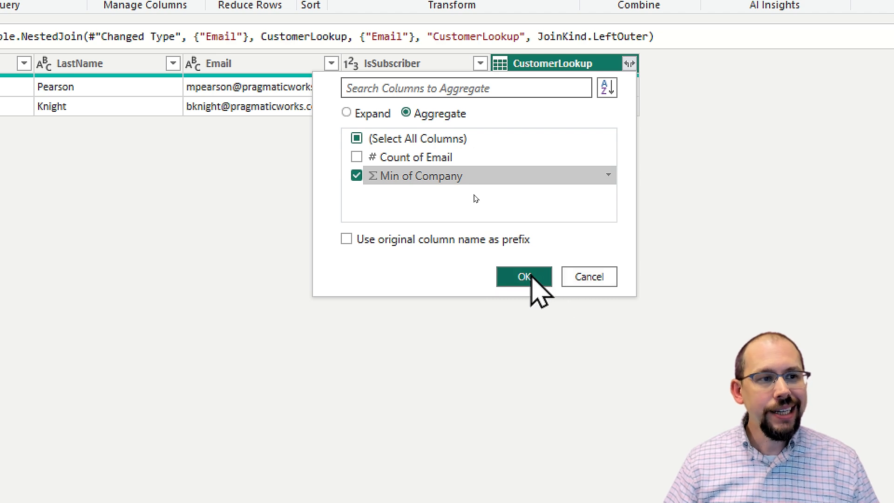
left_click(523, 276)
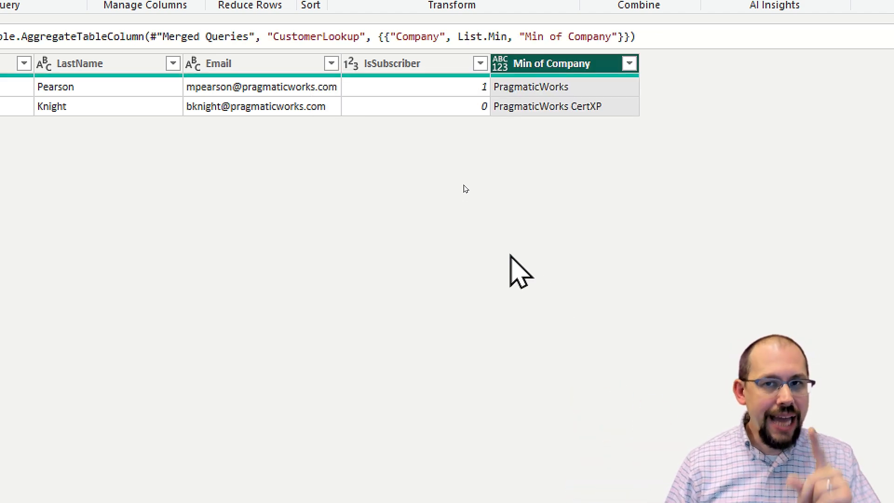
mouse_move(376, 263)
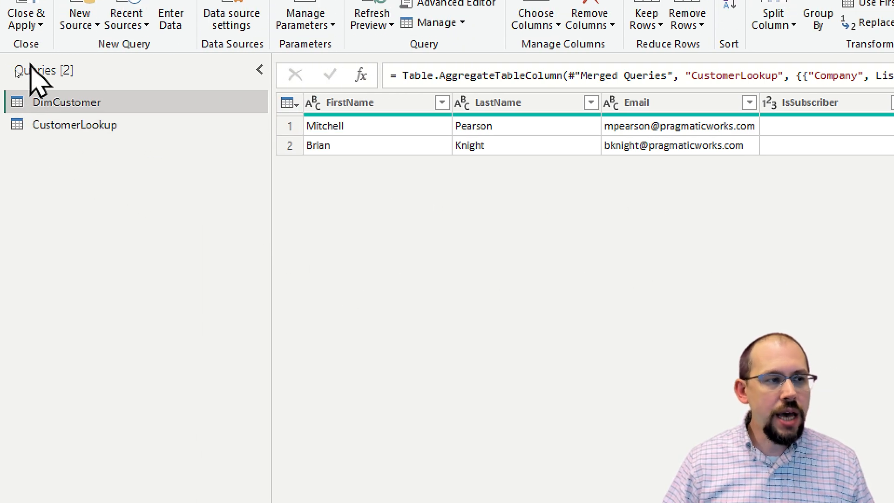
Show CustomerLookup's four email–company rows again
left_click(75, 125)
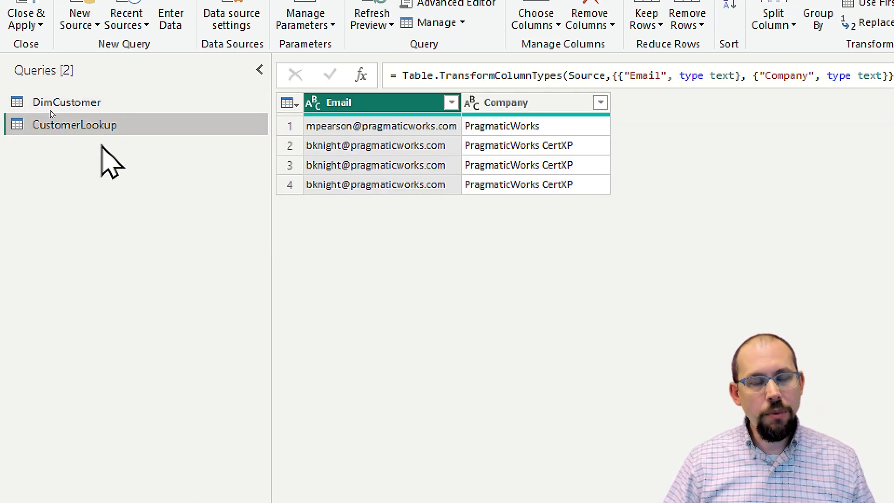
mouse_move(117, 185)
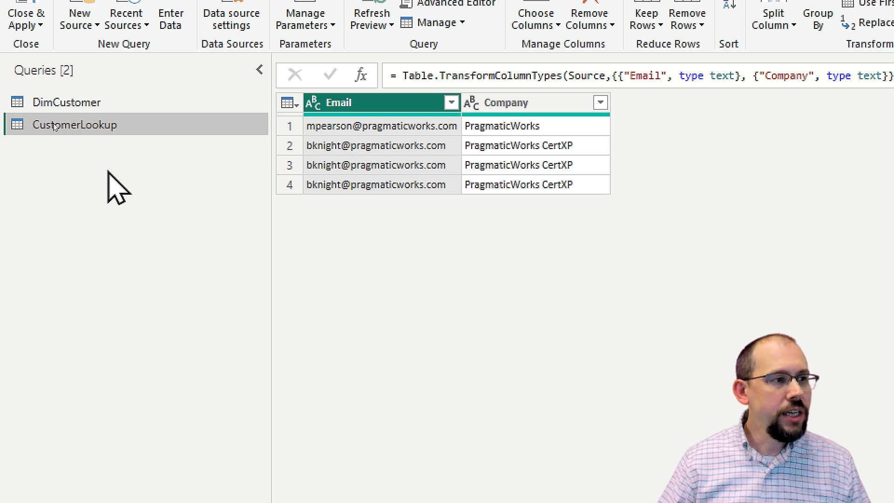
Disable Enable load on CustomerLookup and return to DimCustomer's two merged rows
right_click(74, 125)
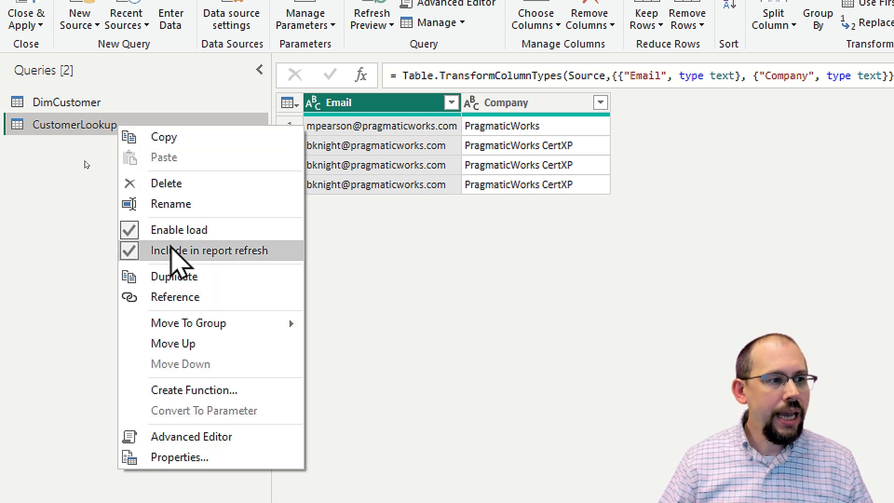
mouse_move(193, 240)
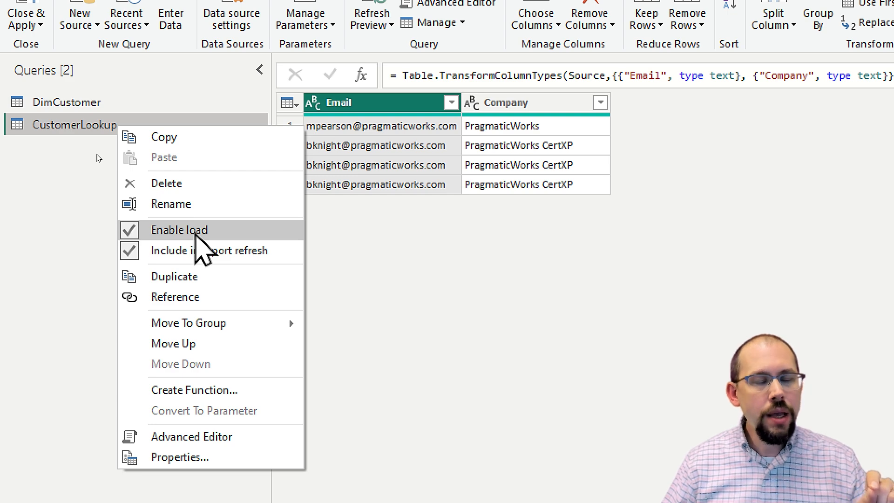
left_click(179, 229)
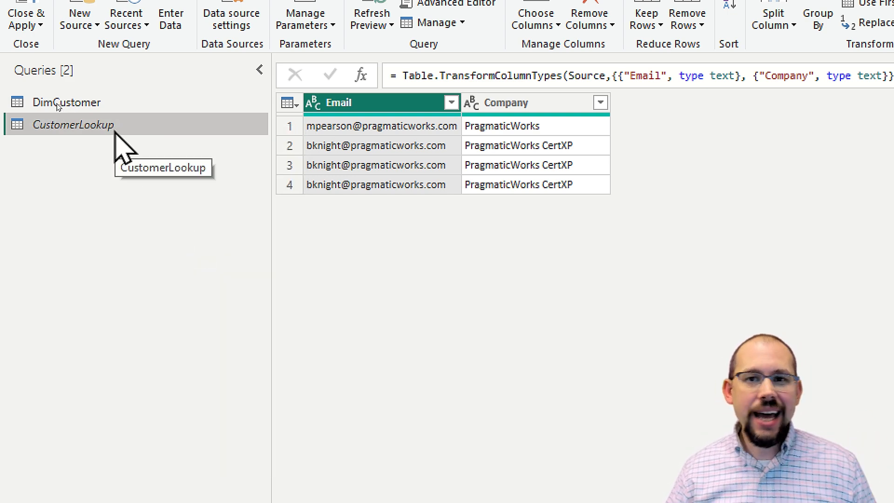
mouse_move(120, 150)
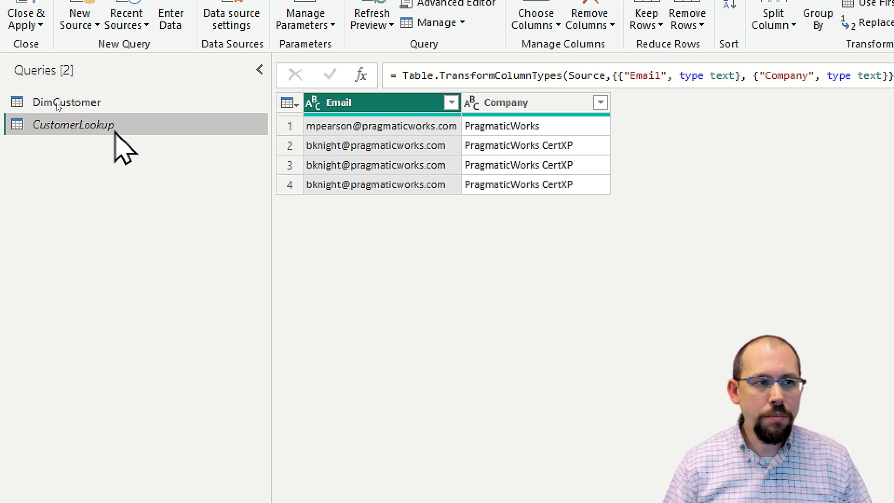
left_click(67, 102)
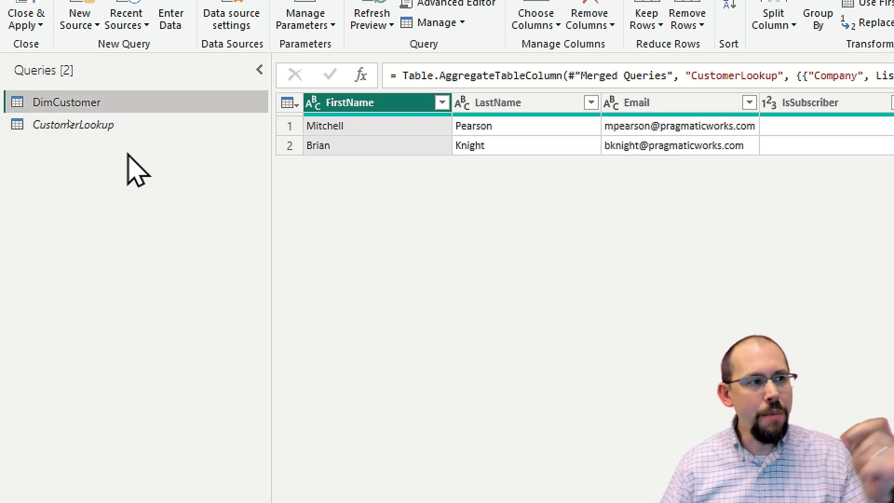